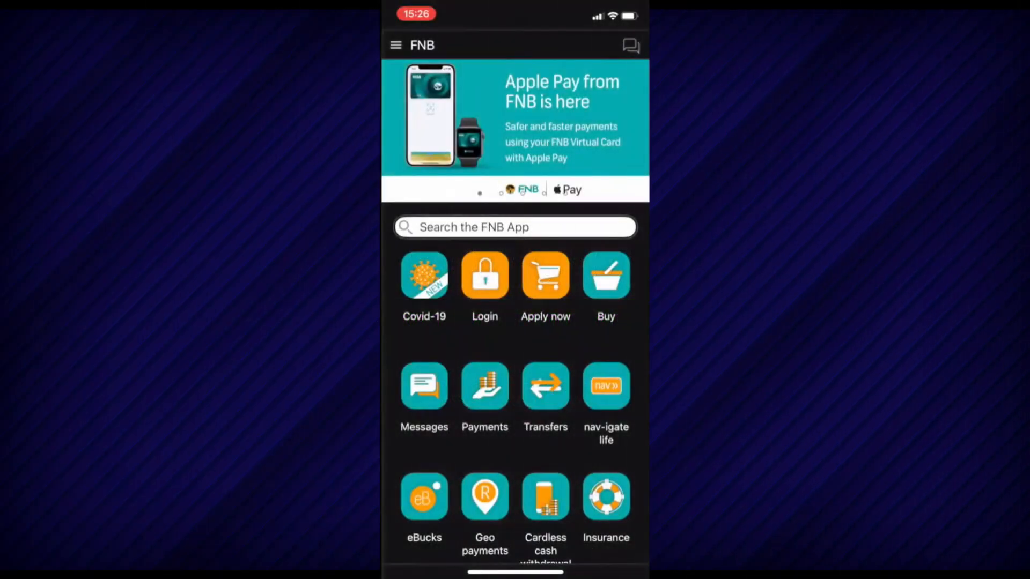
Step: Sign in from the home screen and land on the 'Just for you!' offers
{"action": "left_click", "coordinate": [483, 274]}
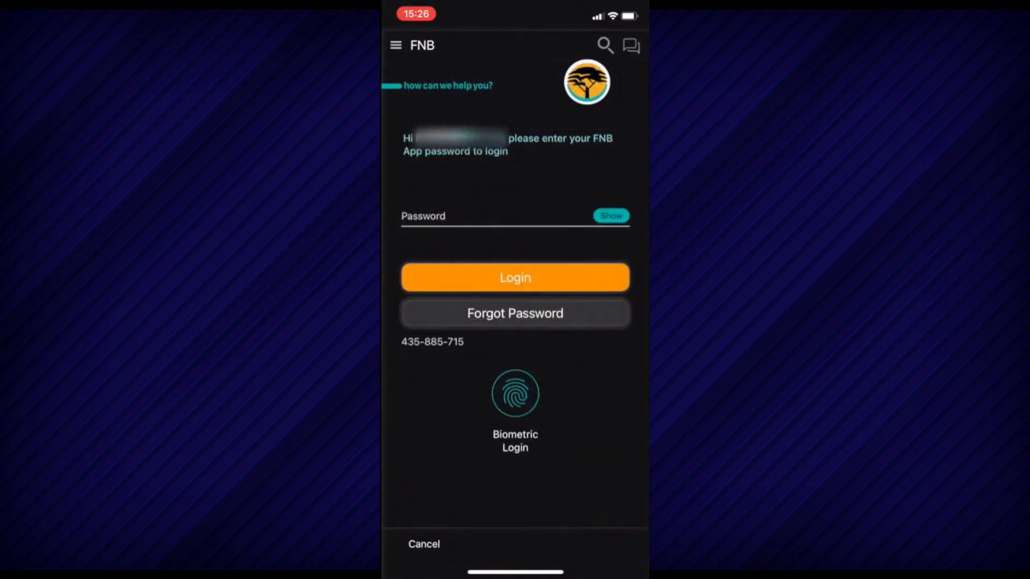
{"action": "left_click", "coordinate": [514, 277]}
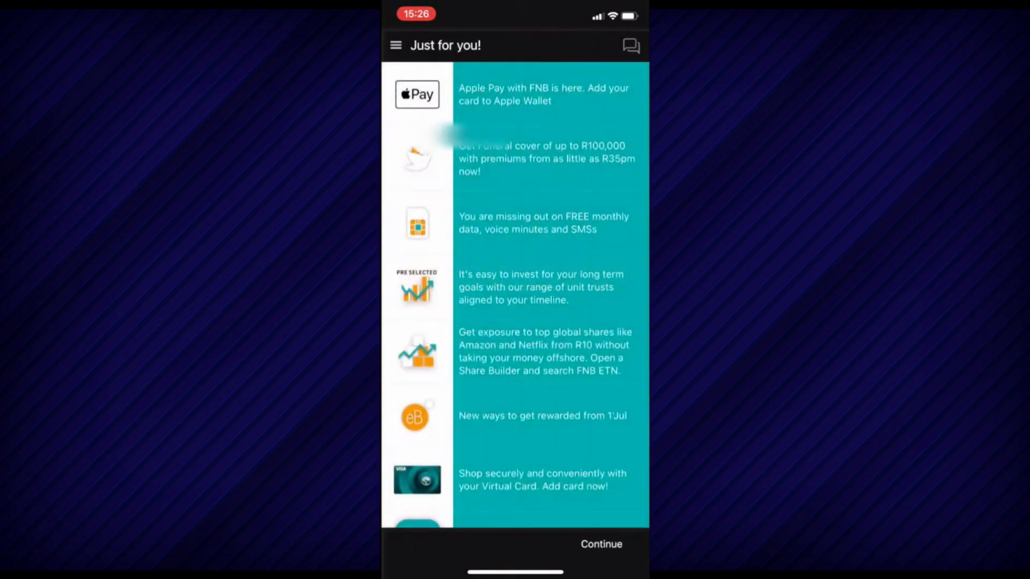
Step: Continue past offers to the accounts overview and reach Forex via the main menu
{"action": "left_click", "coordinate": [599, 544]}
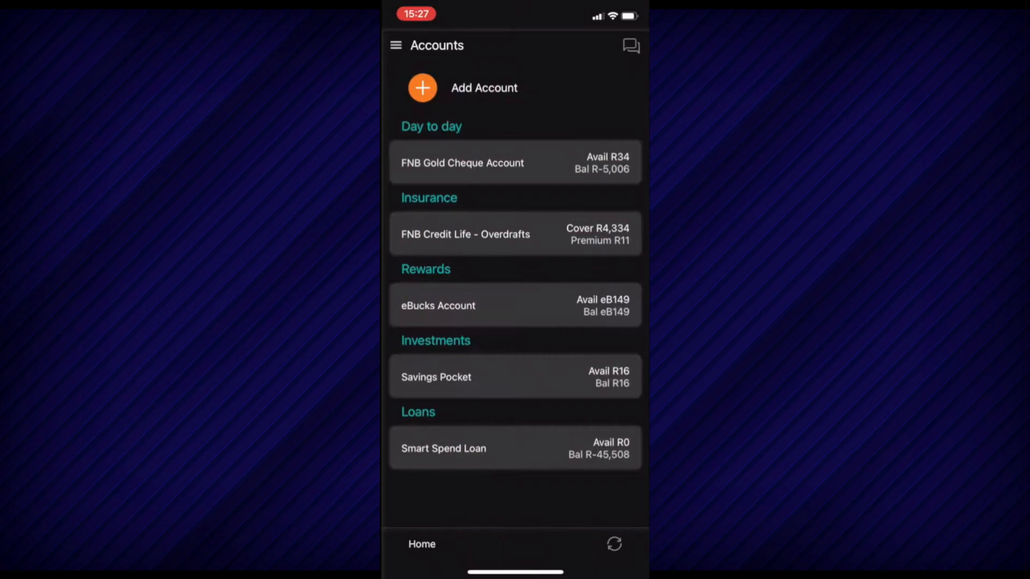
{"action": "left_click", "coordinate": [396, 45]}
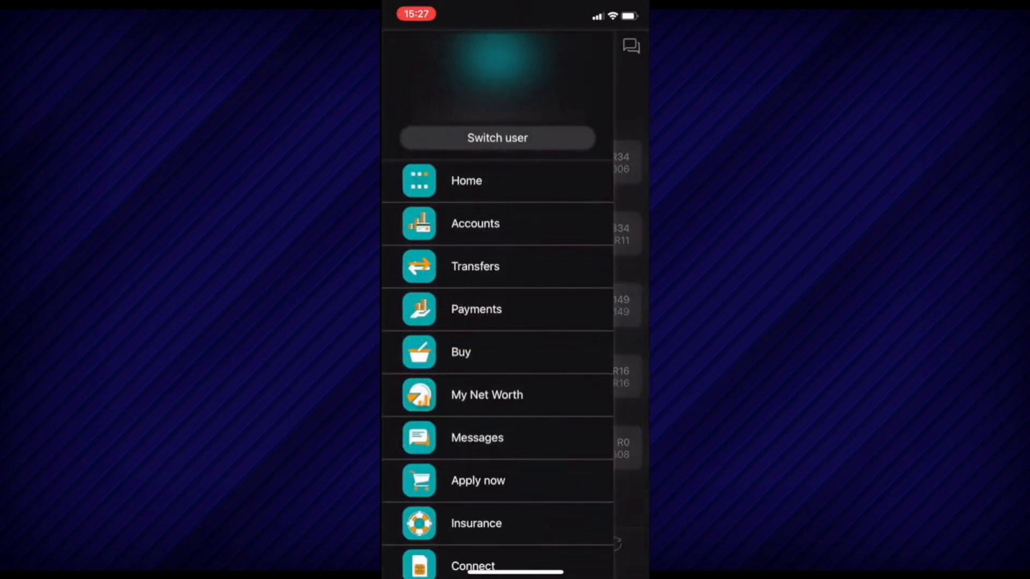
{"action": "scroll", "scroll_direction": "down", "scroll_amount": 3}
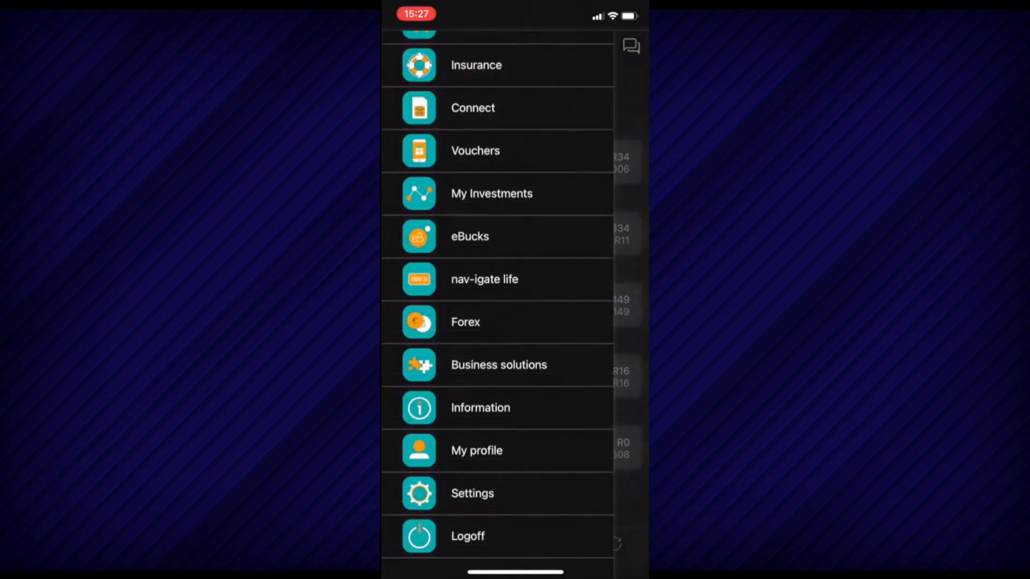
{"action": "left_click", "coordinate": [464, 322]}
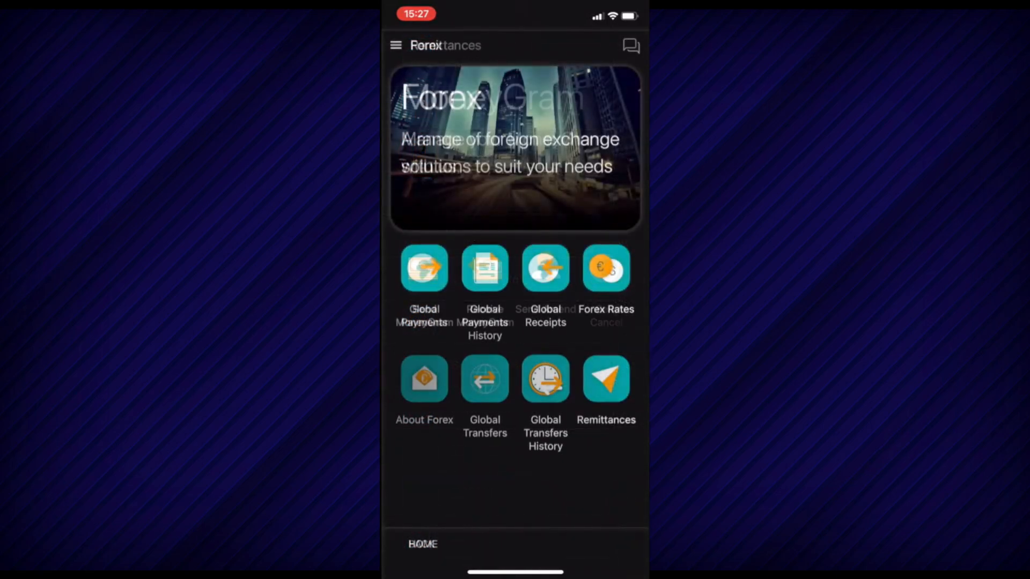
Step: Find the incoming MoneyGram under Remittances by reference and agree to the regulatory declaration
{"action": "left_click", "coordinate": [605, 379]}
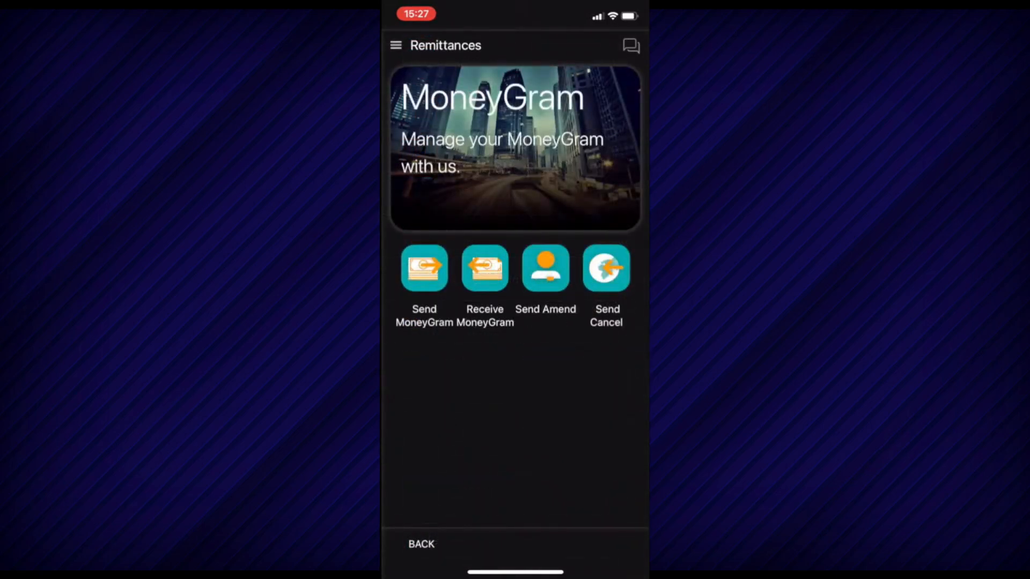
{"action": "left_click", "coordinate": [484, 268]}
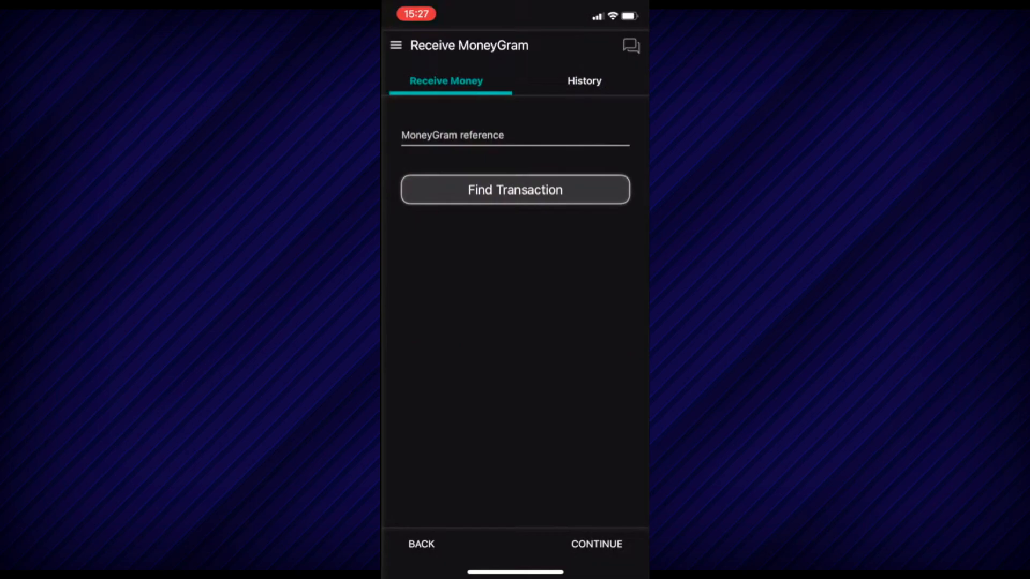
{"action": "left_click", "coordinate": [515, 190]}
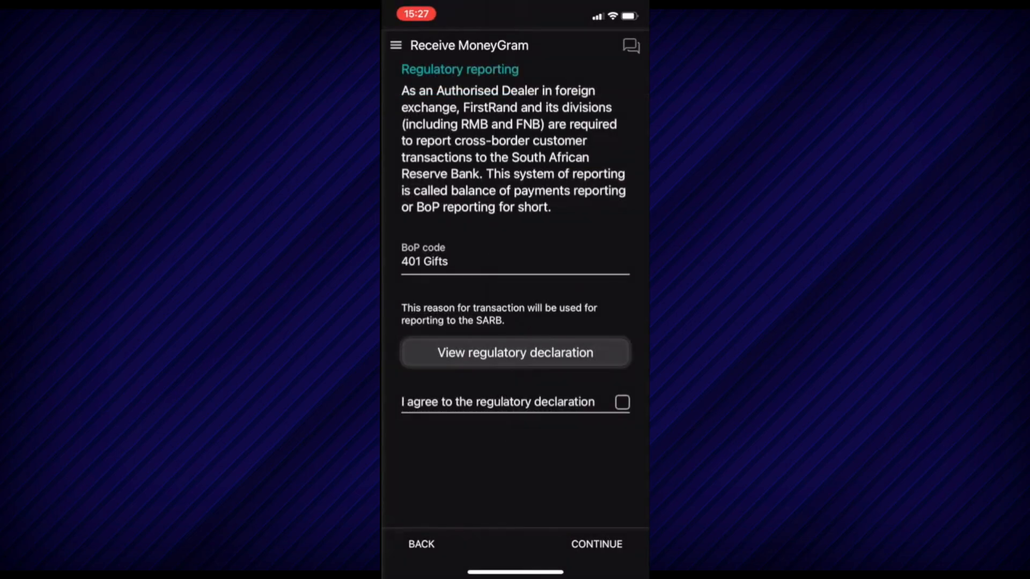
{"action": "left_click", "coordinate": [595, 544]}
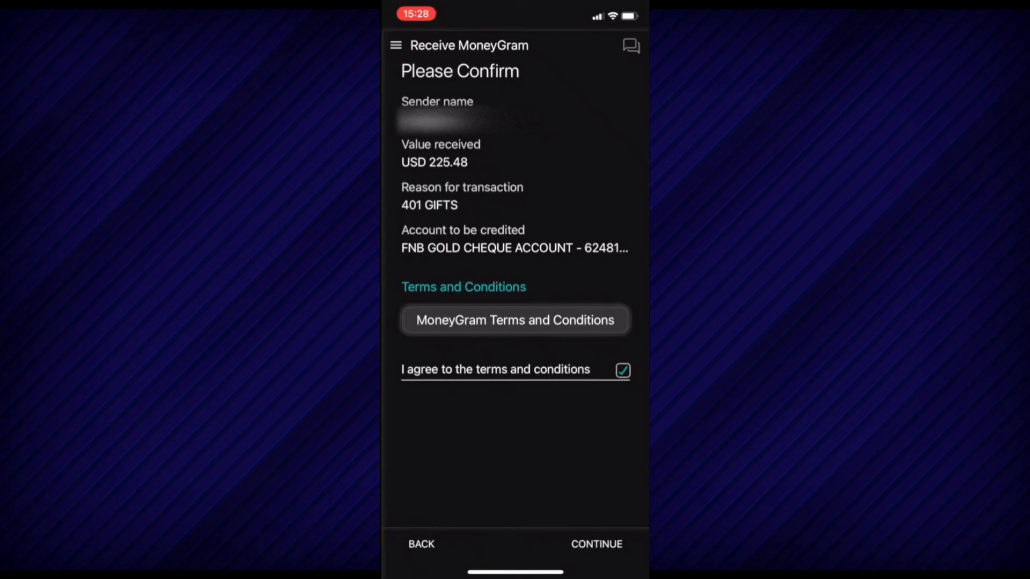
Step: Confirm USD 225.48 and accept the quote at 13.7647 crediting ZAR 3,103.66
{"action": "left_click", "coordinate": [595, 544]}
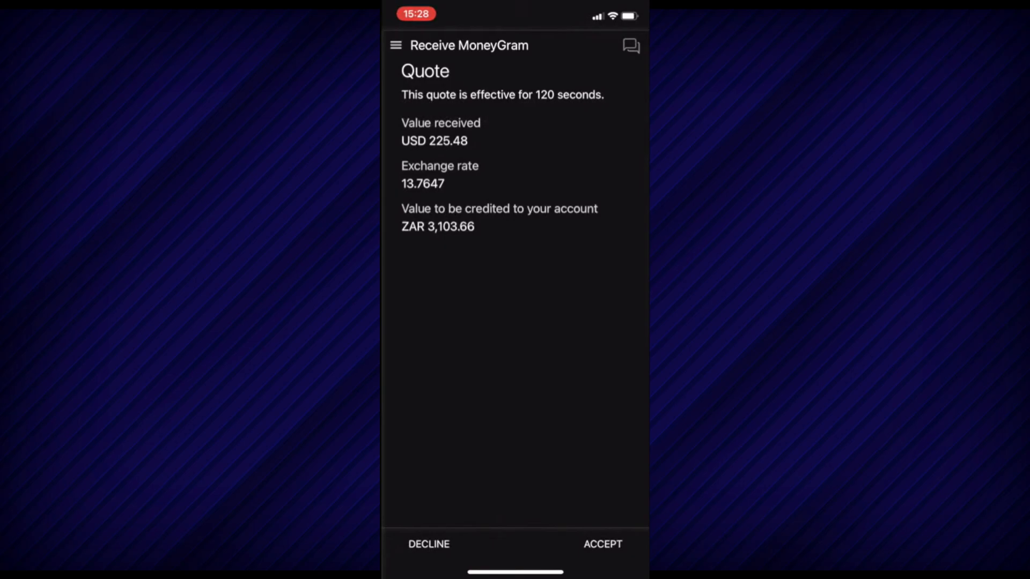
{"action": "left_click", "coordinate": [601, 544]}
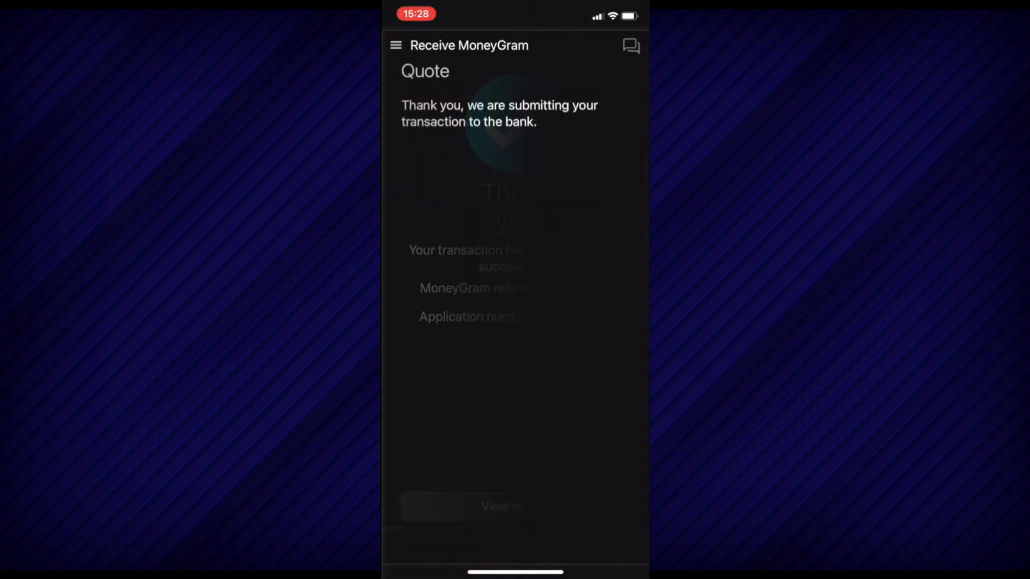